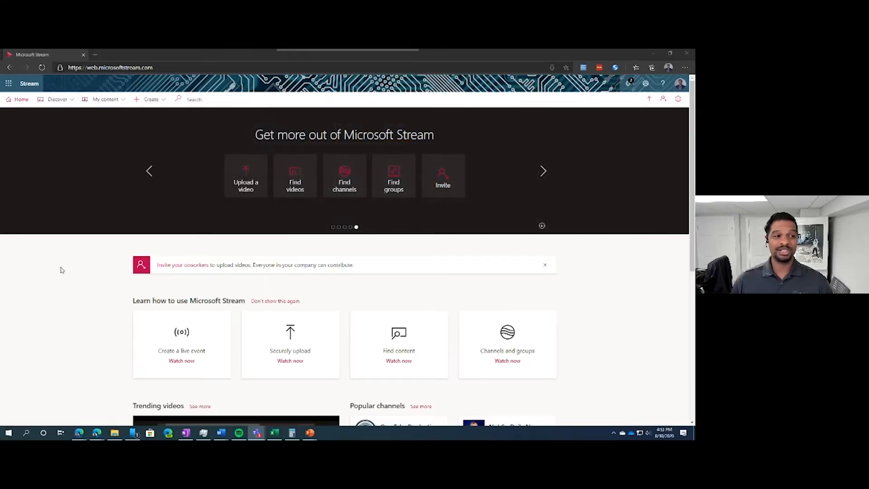
mouse_move(221, 220)
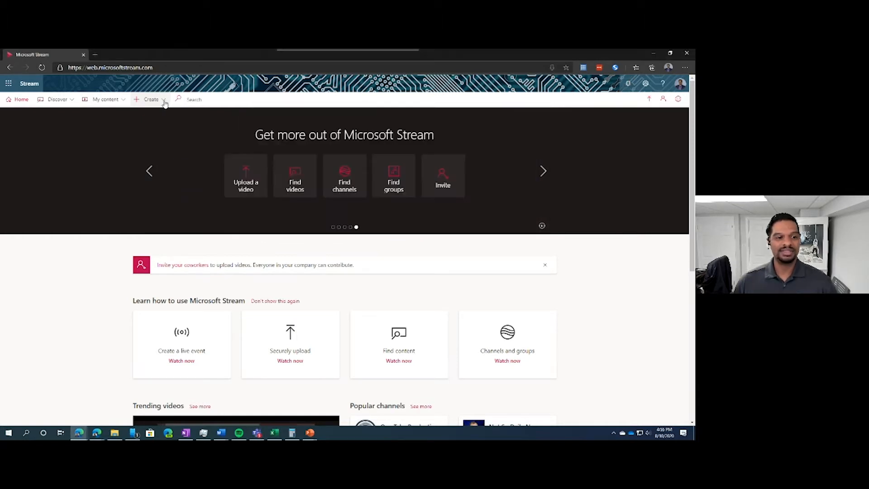
Step: Choose Record screen from Stream's Create menu to launch the recorder
click(151, 99)
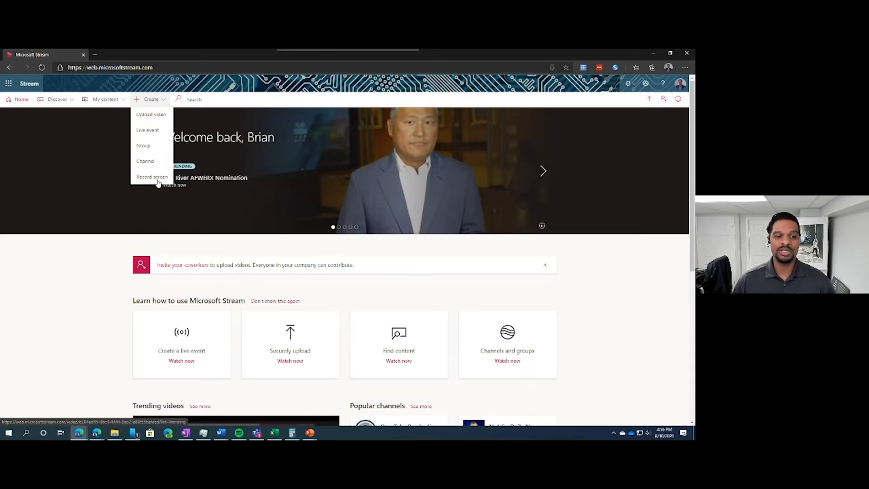
click(152, 176)
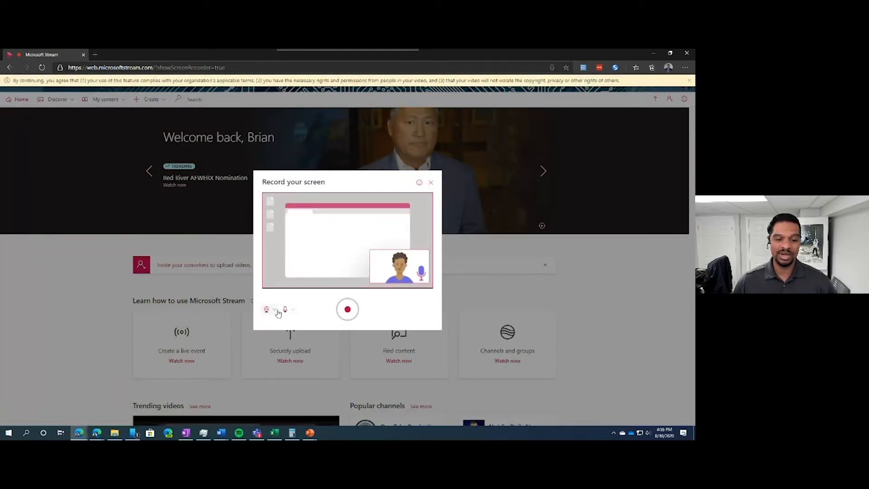
Step: Turn on the camera and start recording the entire Screen 1
click(347, 309)
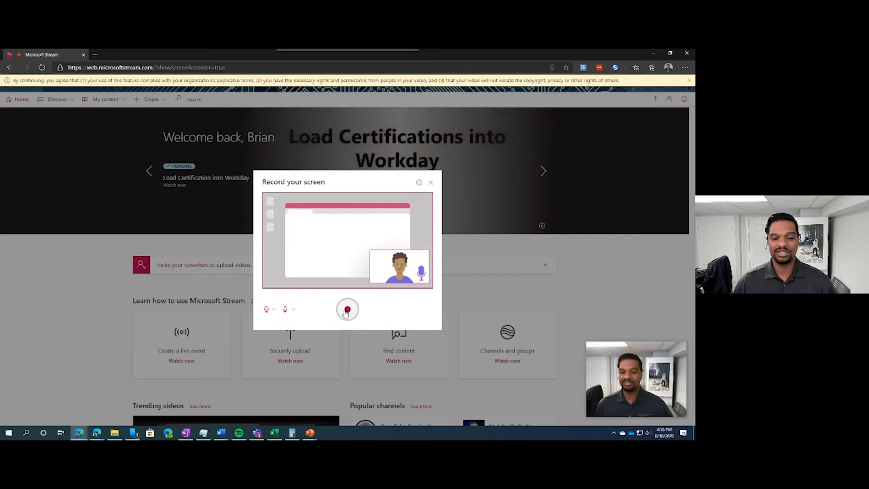
click(347, 310)
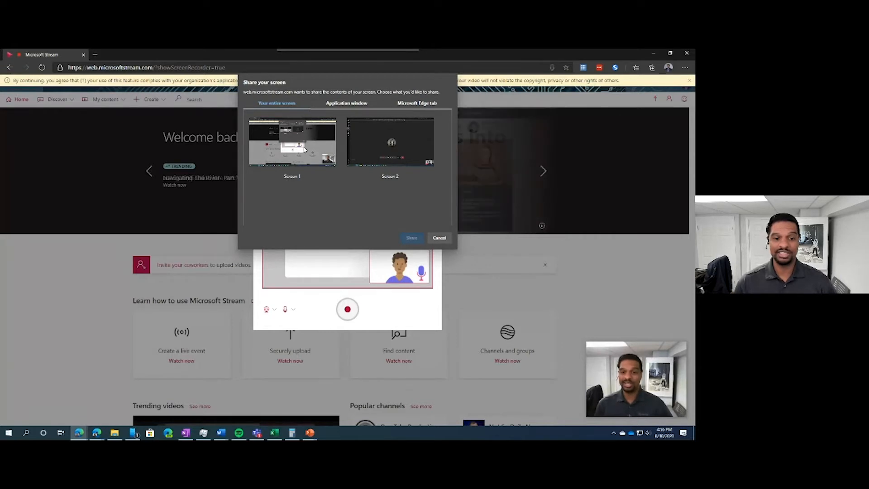
click(346, 103)
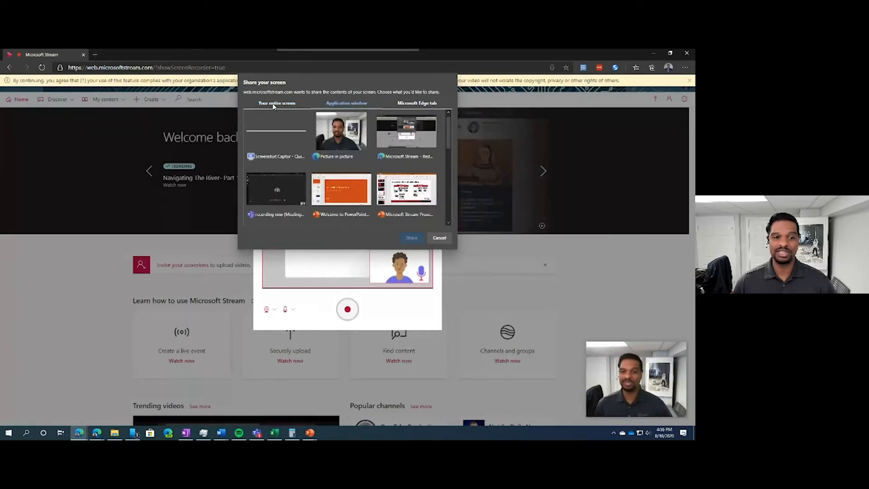
click(276, 103)
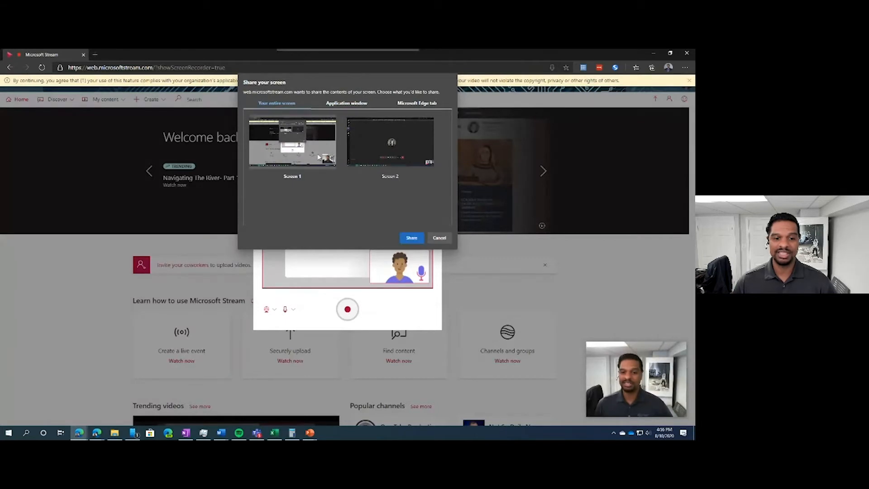
click(412, 237)
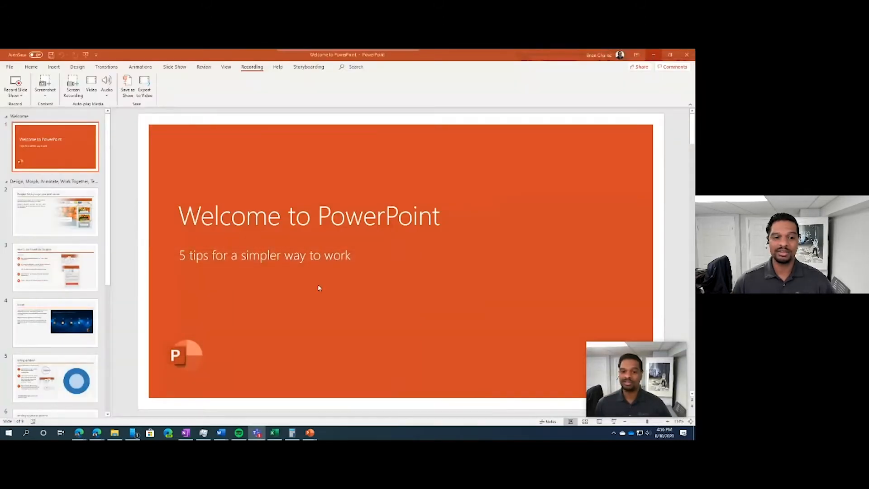
Step: Go to slide 6, 'Working together in real time', in the PowerPoint deck
scroll(down, 3)
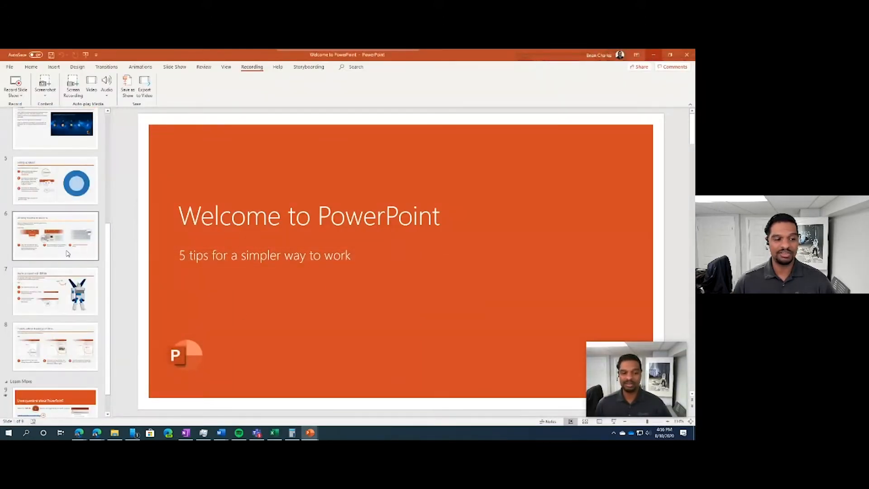
click(55, 235)
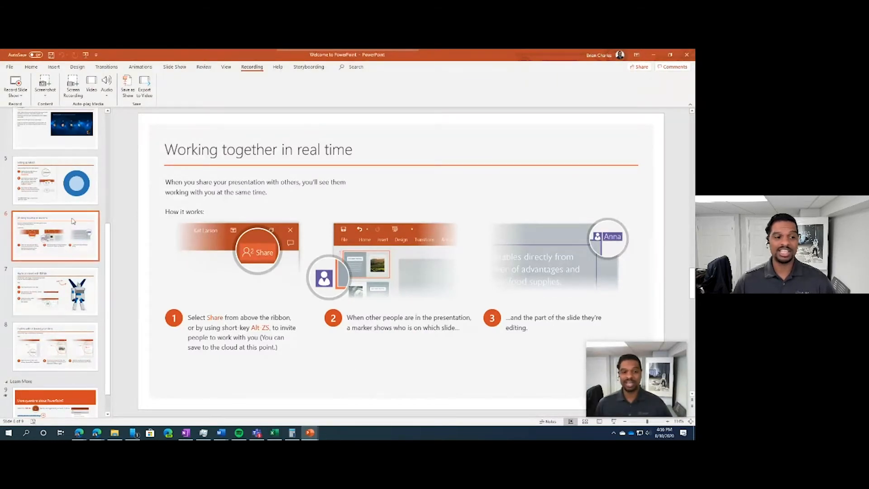
scroll(up, 3)
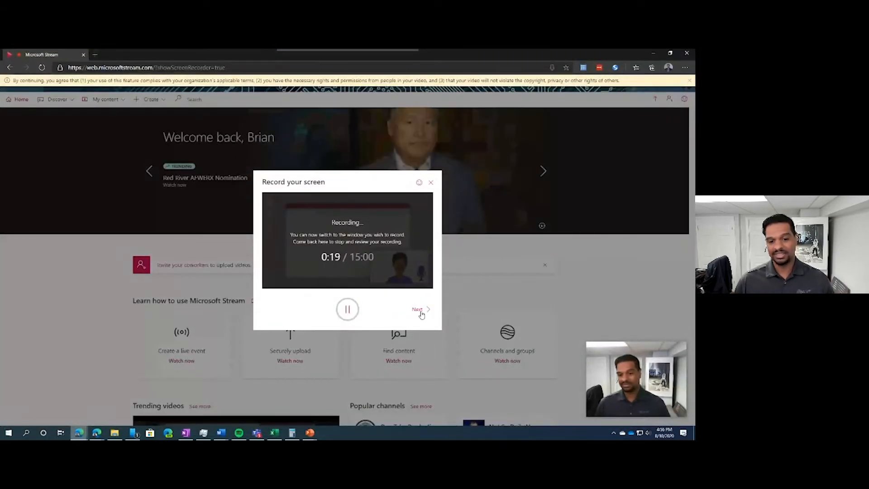
Step: Stop the recording to review the 19-second clip
click(417, 309)
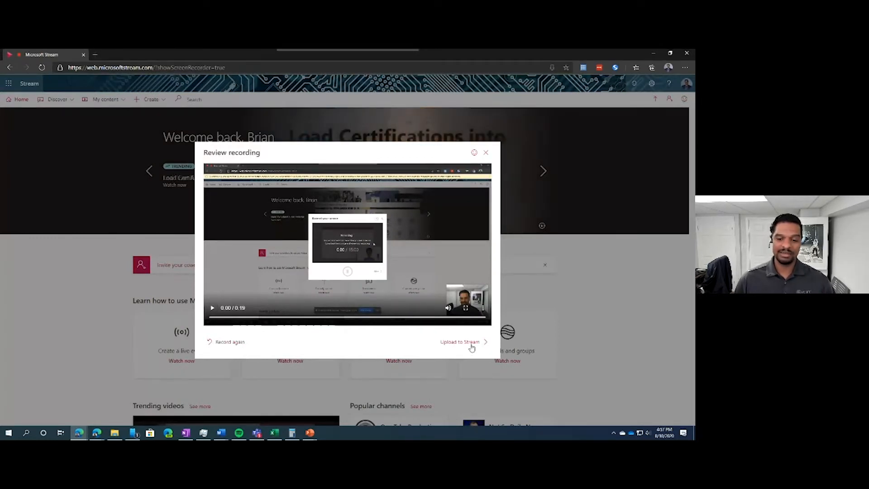
Step: Upload the recording and publish it without 'Allow everyone in your company'
click(460, 342)
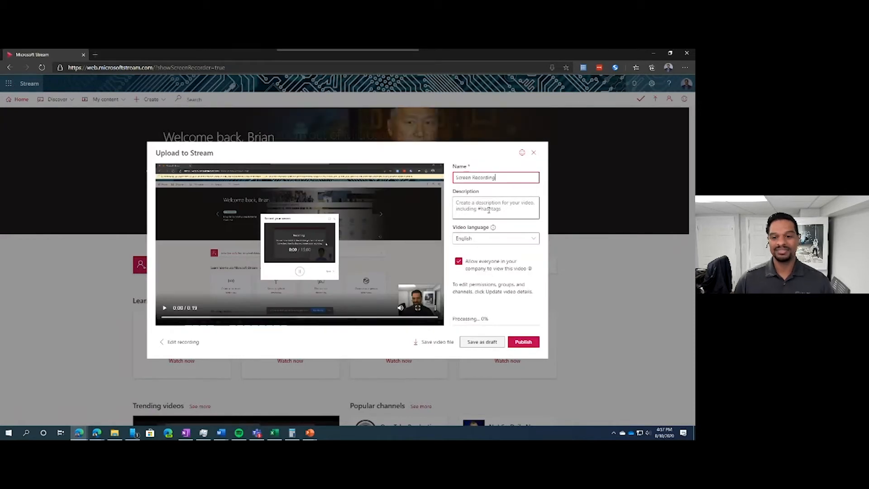
click(495, 207)
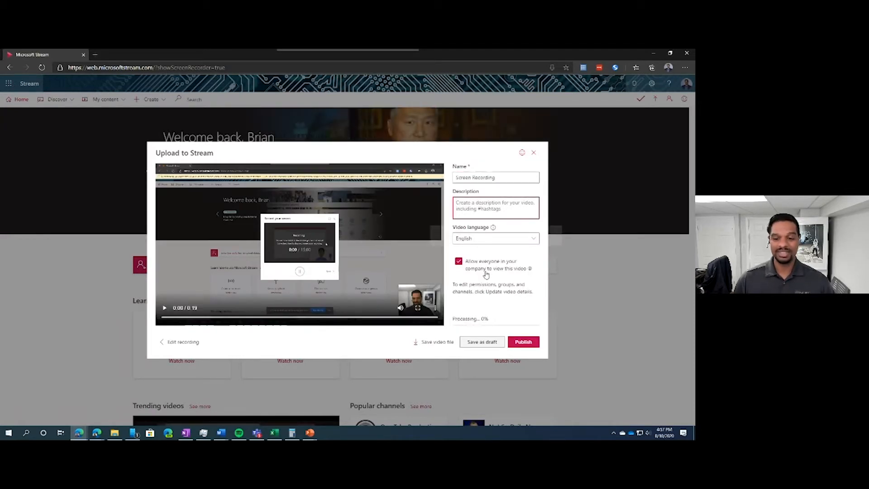
mouse_move(529, 268)
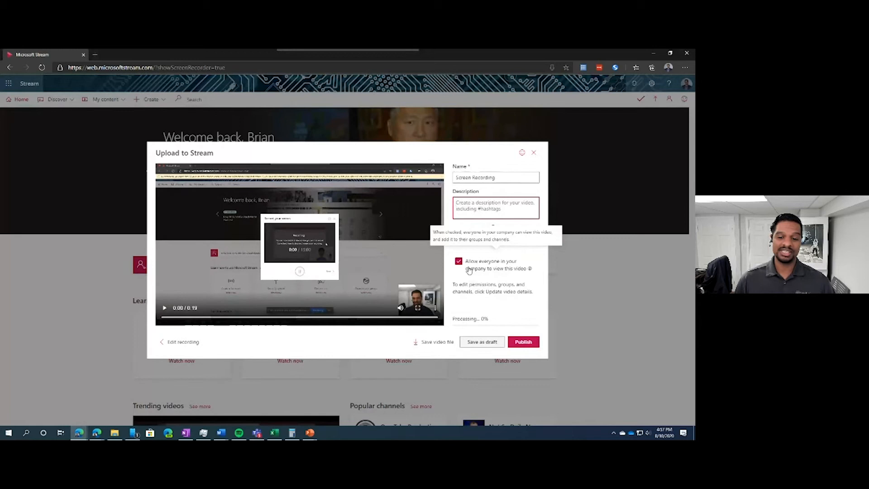
click(459, 261)
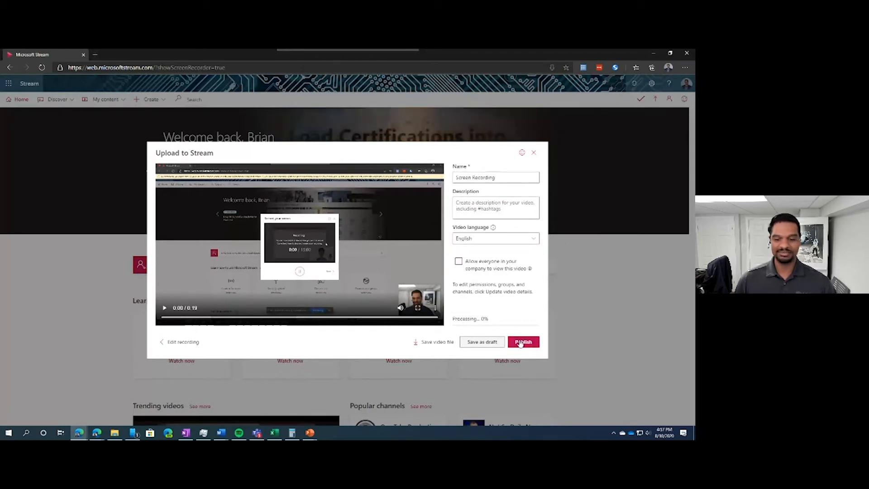
click(523, 341)
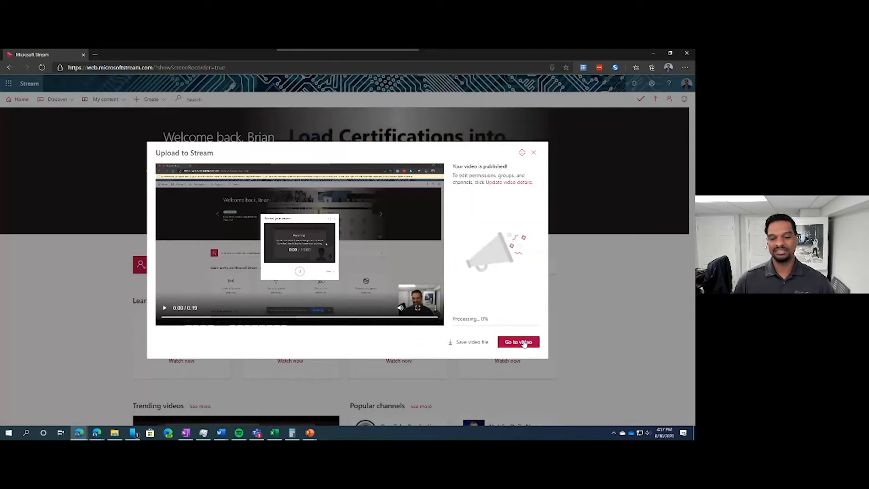
mouse_move(475, 275)
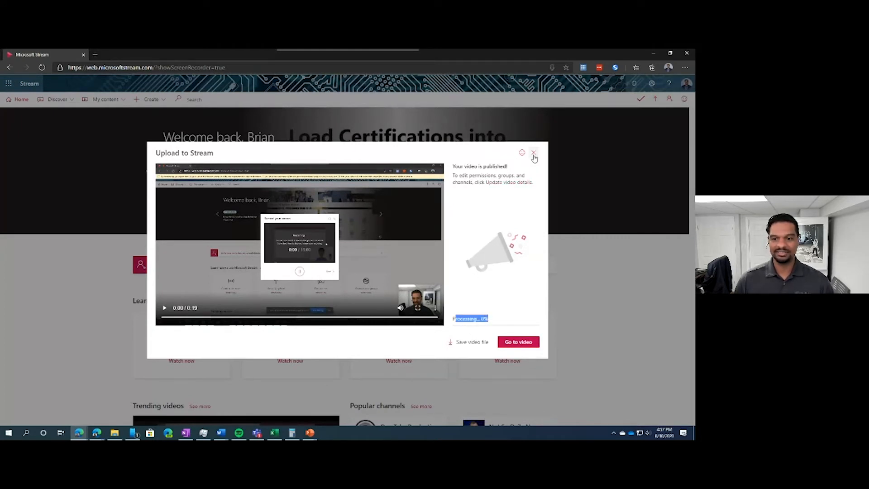
Step: Open the published 'Screen Recording' video from My content
click(533, 153)
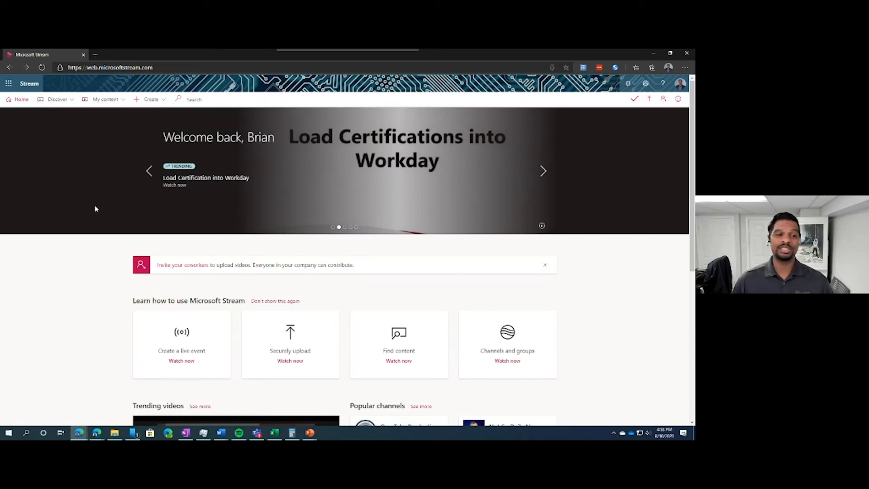
click(106, 99)
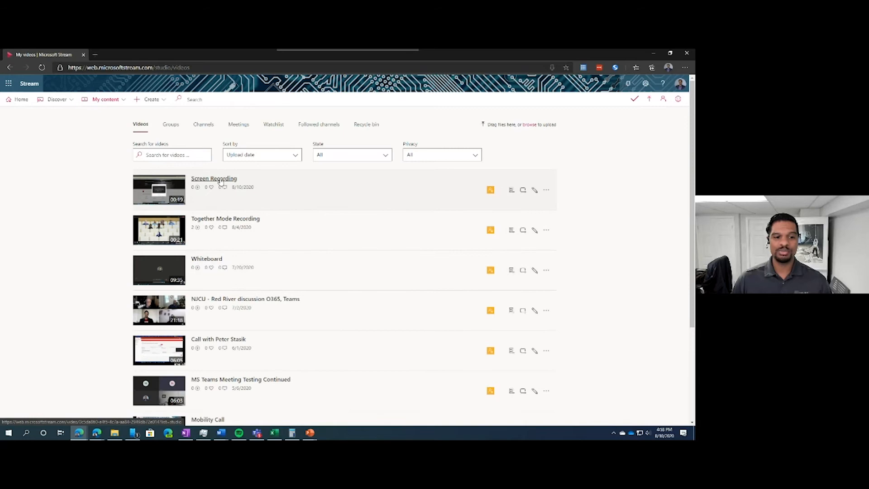
click(214, 178)
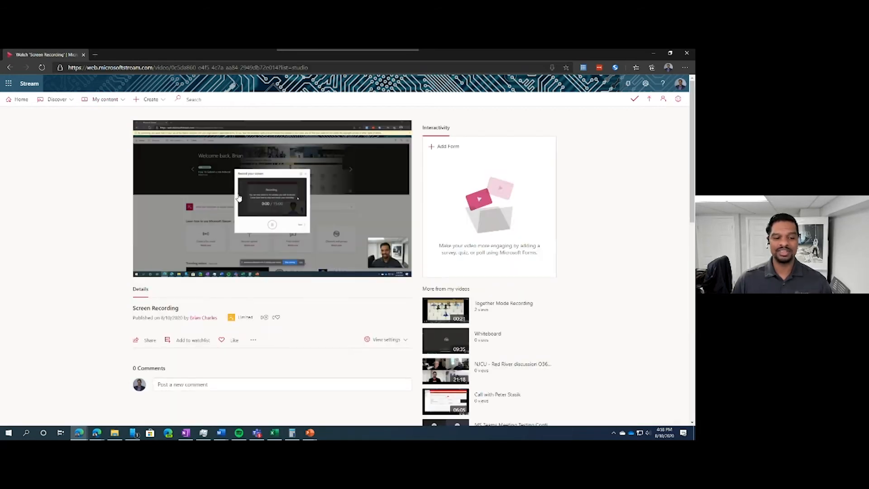
Step: Play and pause the video, then show its More actions menu with Download video
click(271, 198)
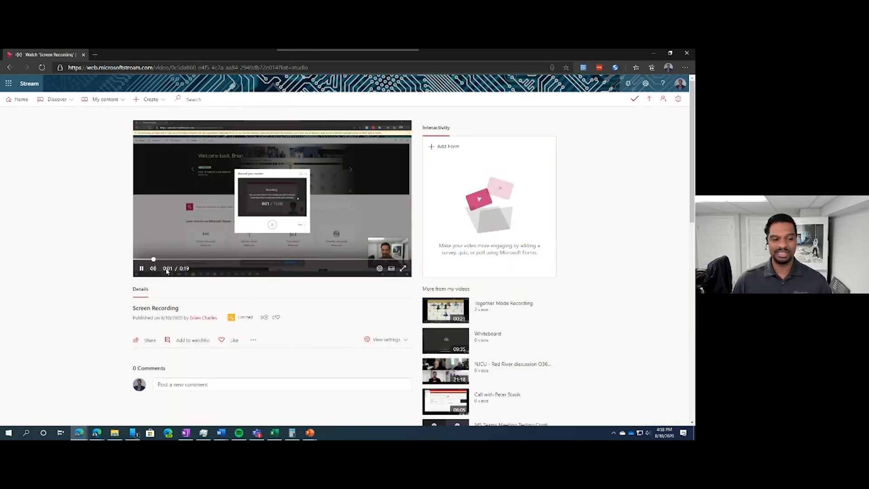
click(141, 268)
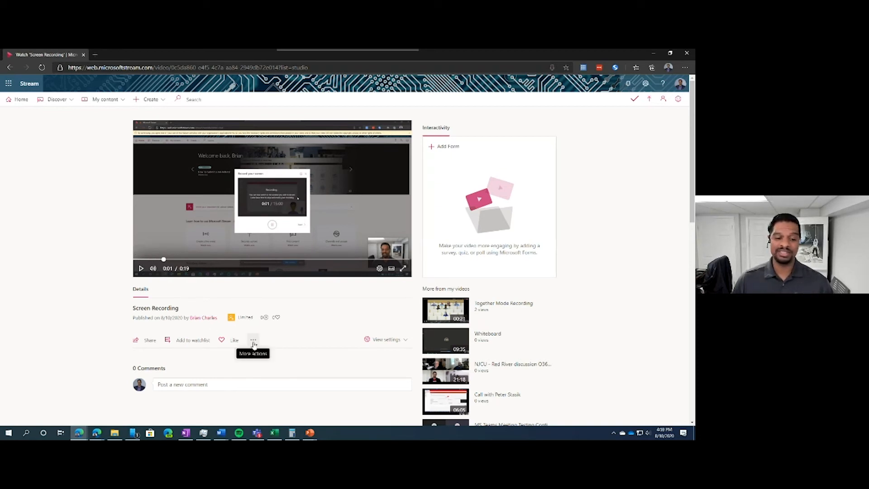
click(253, 340)
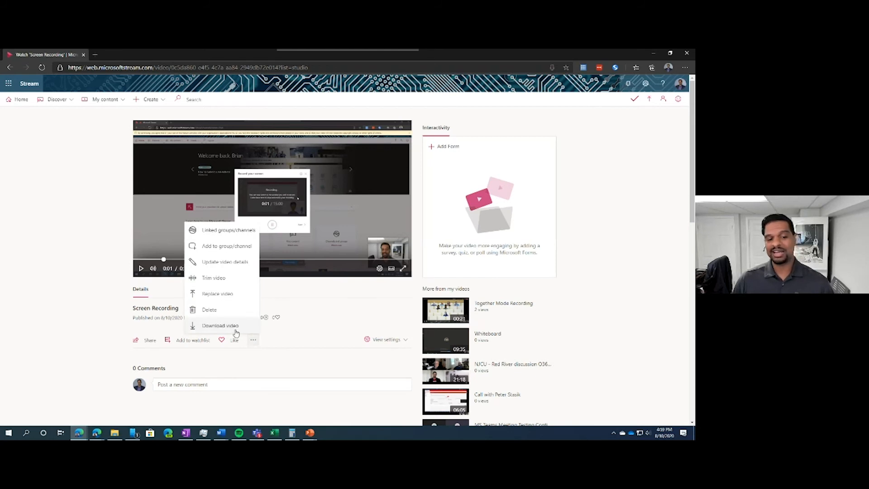